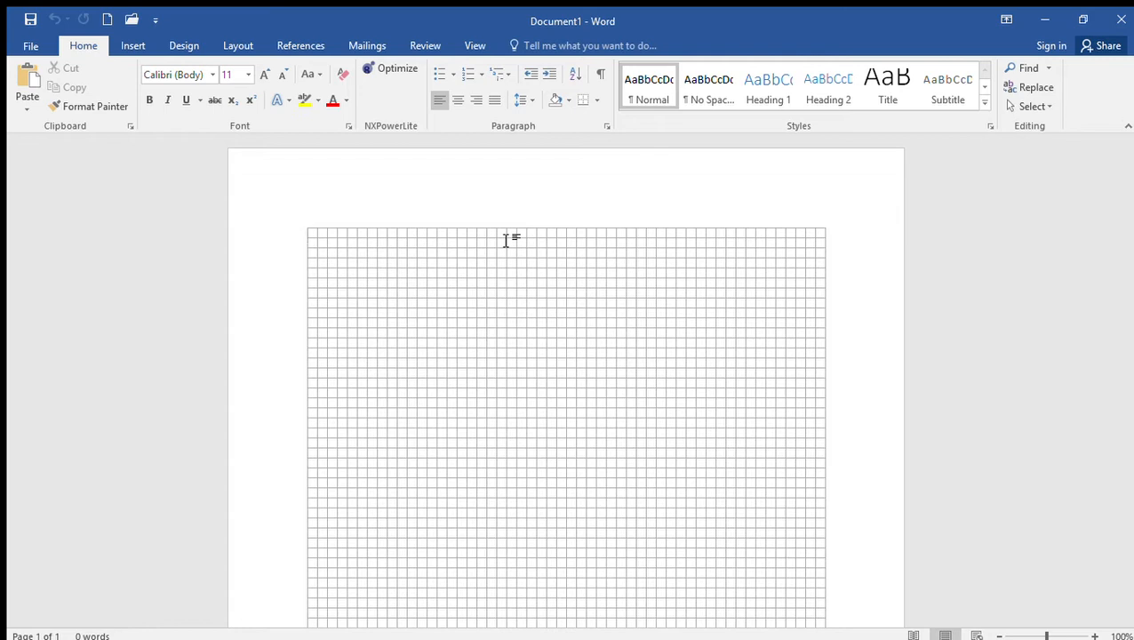
Switch the ribbon to Insert so the Table command is available over the gridded page
left_click(131, 46)
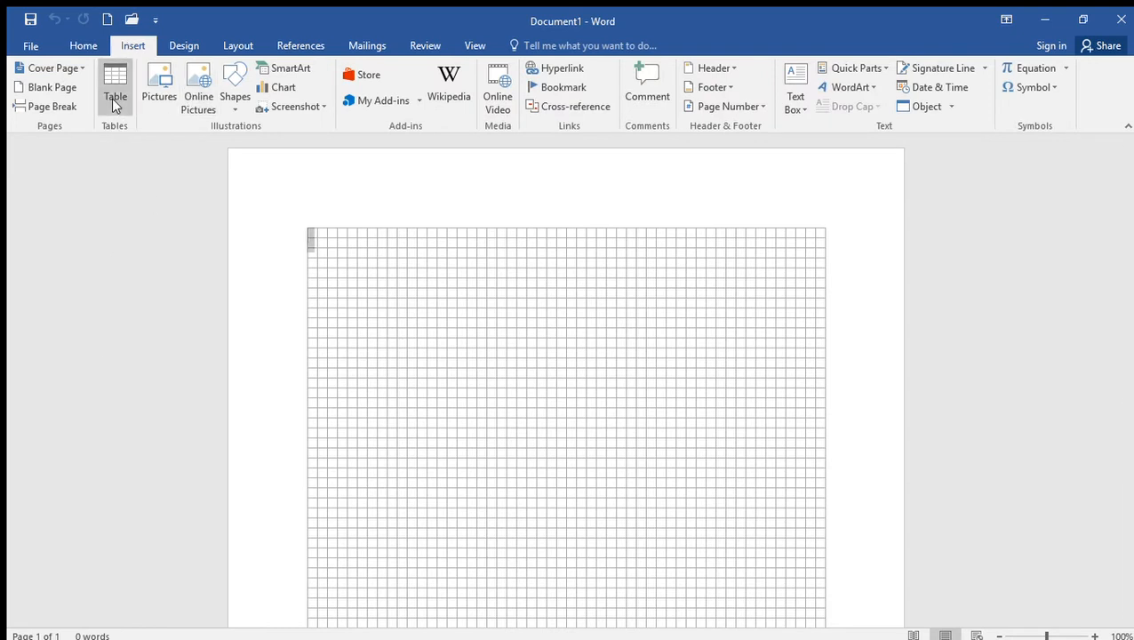